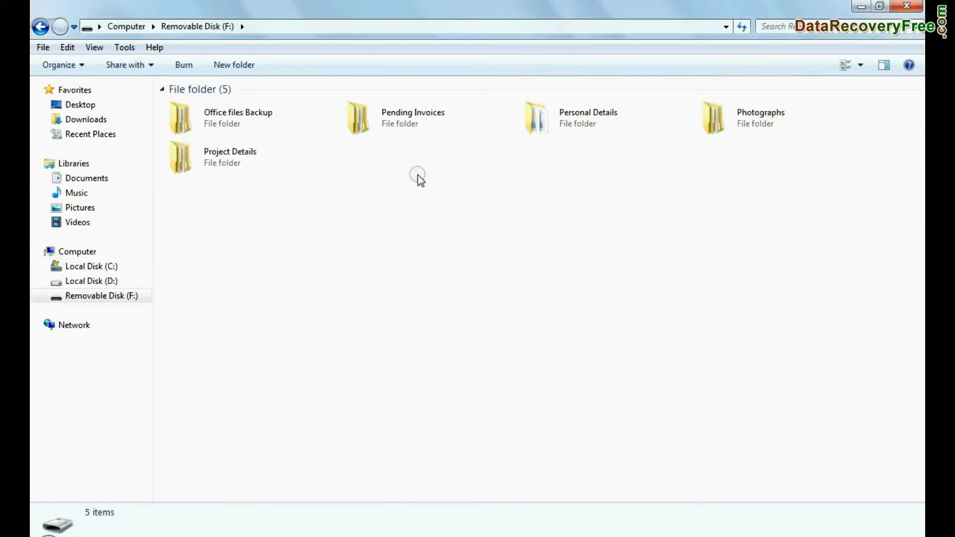
Quick-format Removable Disk F: as FAT32 and acknowledge the Format Complete message
key(ctrl+a)
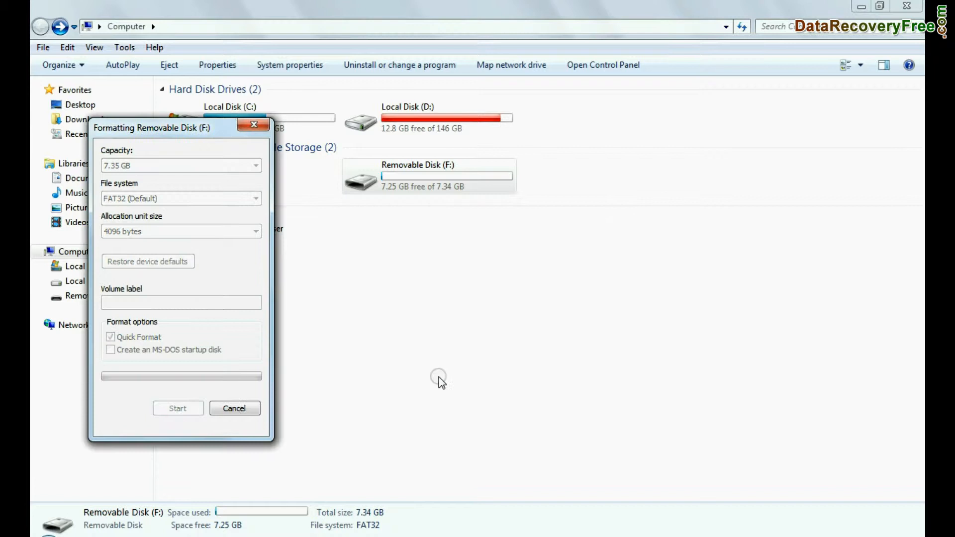
click(177, 408)
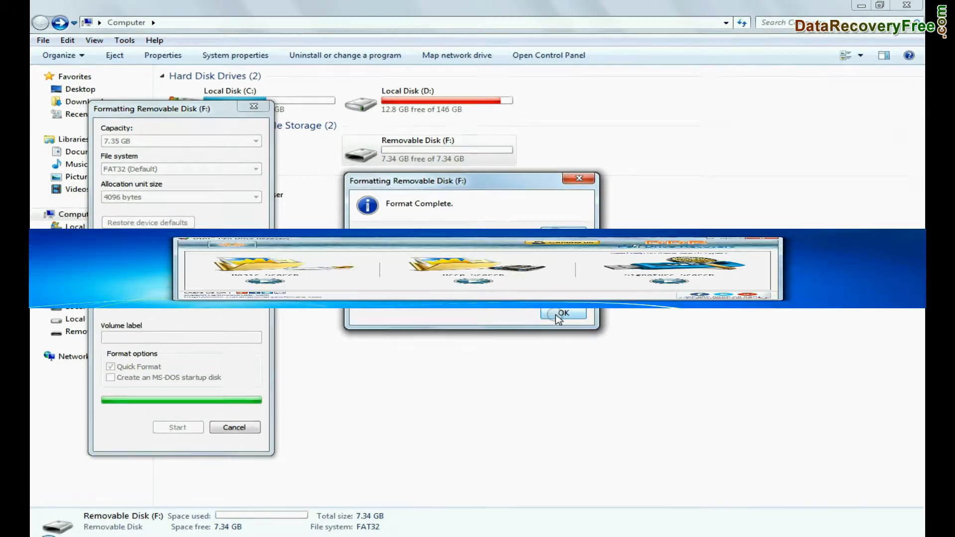
click(561, 313)
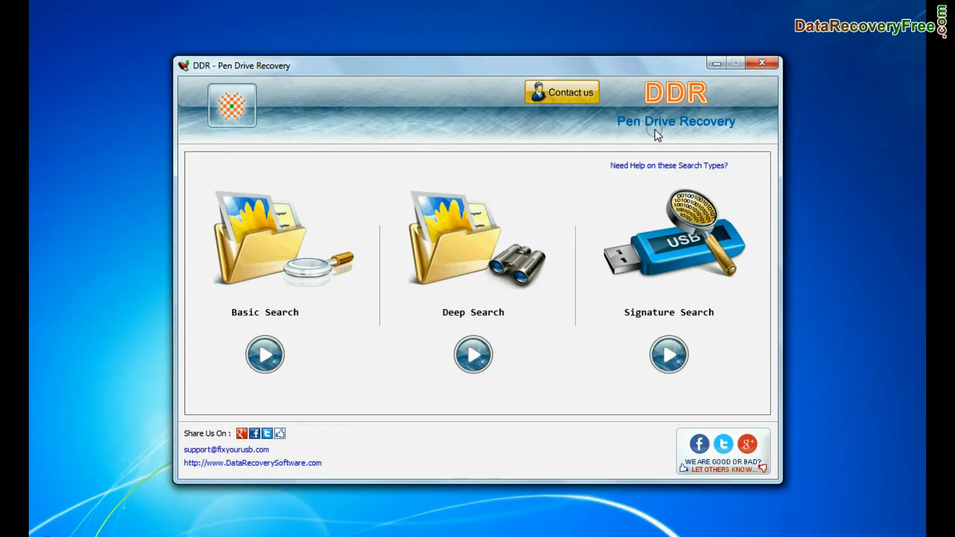
mouse_move(306, 320)
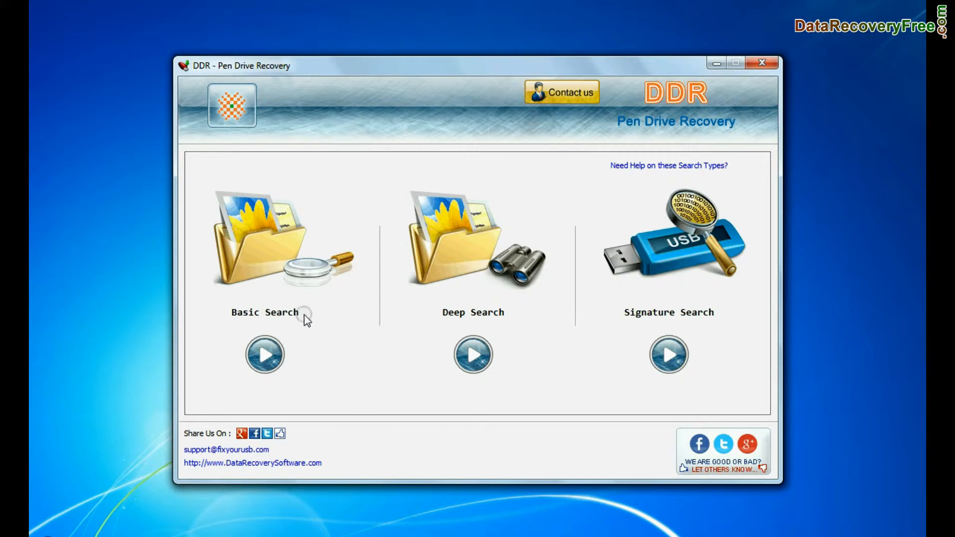
mouse_move(431, 322)
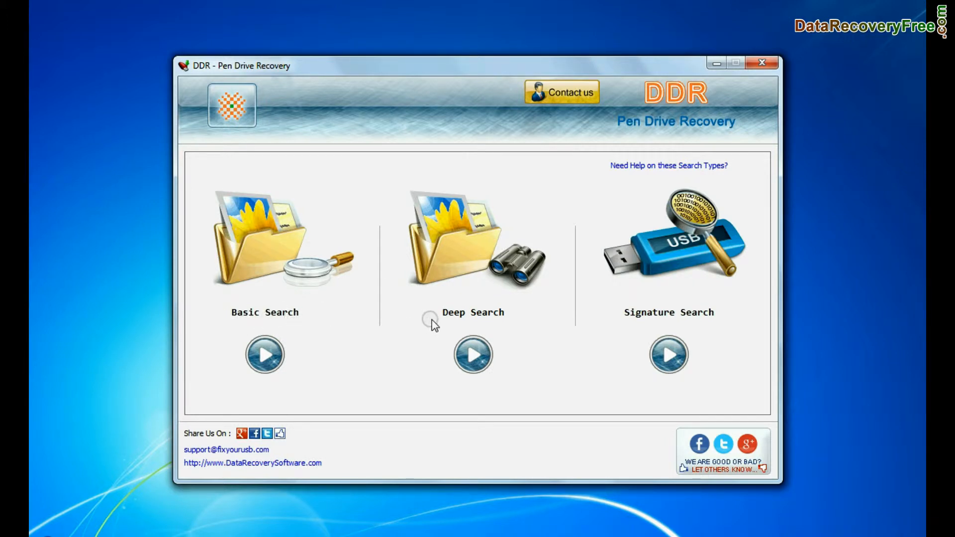
mouse_move(708, 320)
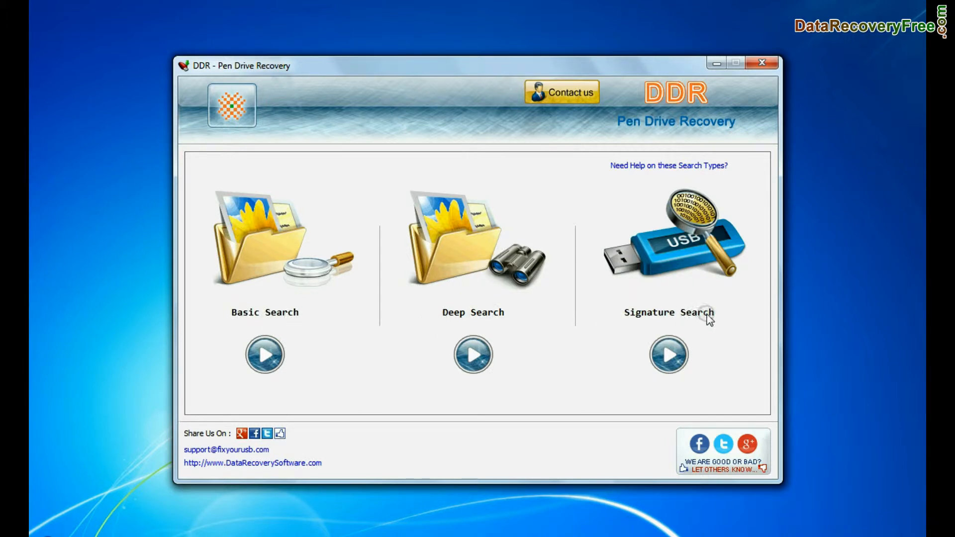
mouse_move(279, 324)
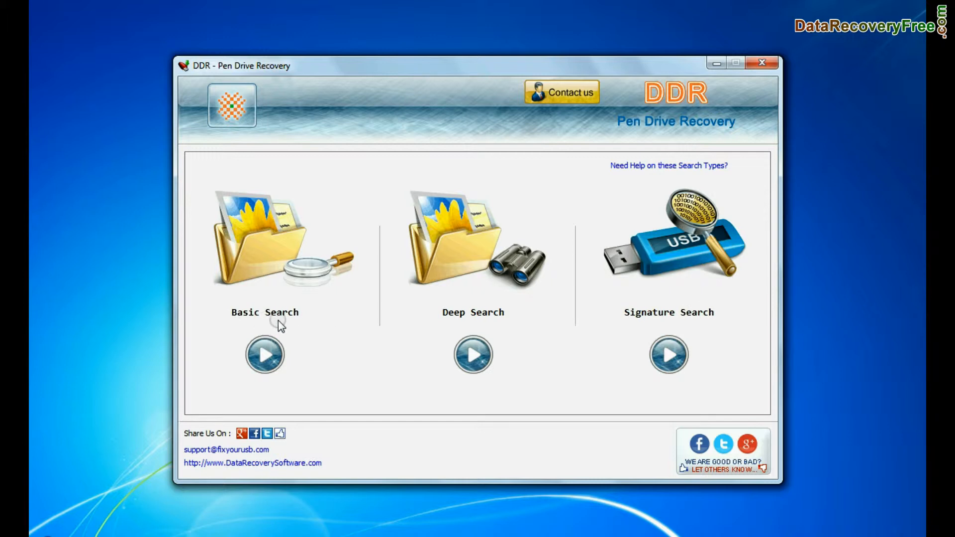
Run Basic Search on Partition - 1 (FAT32) and review the six recovered folders
click(265, 354)
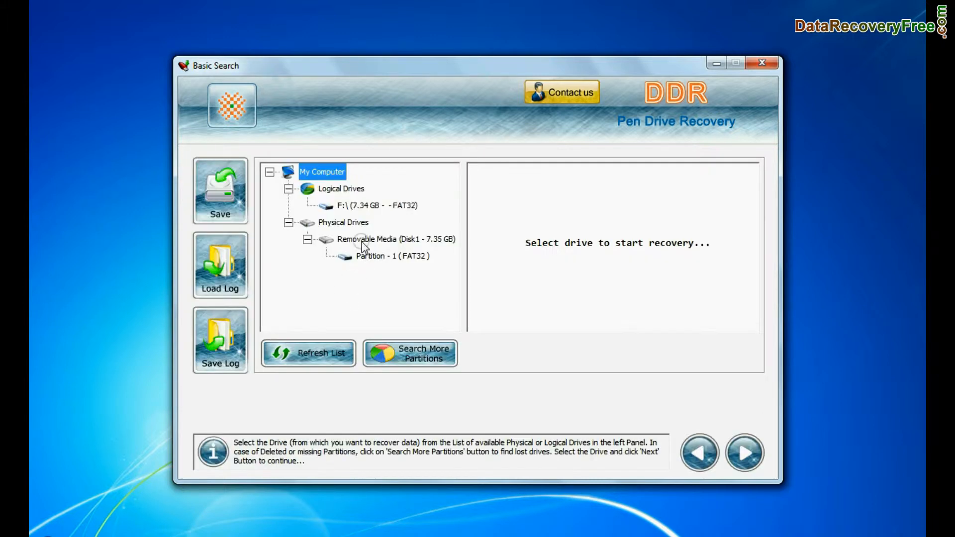
click(392, 255)
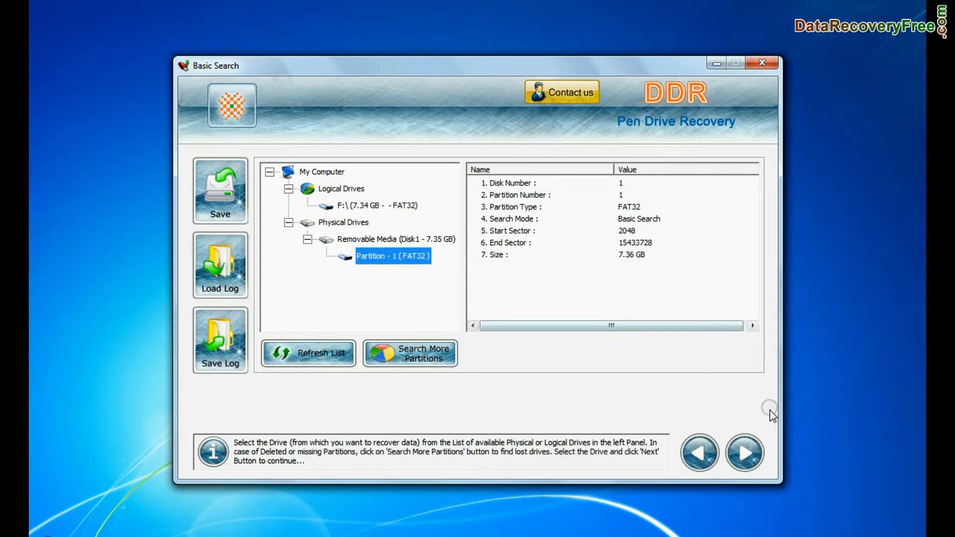
click(744, 453)
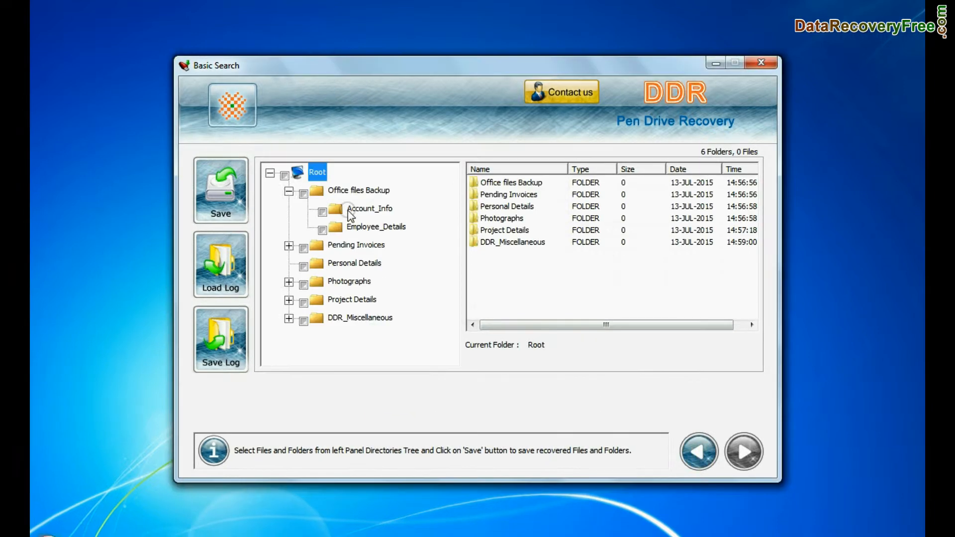
click(390, 262)
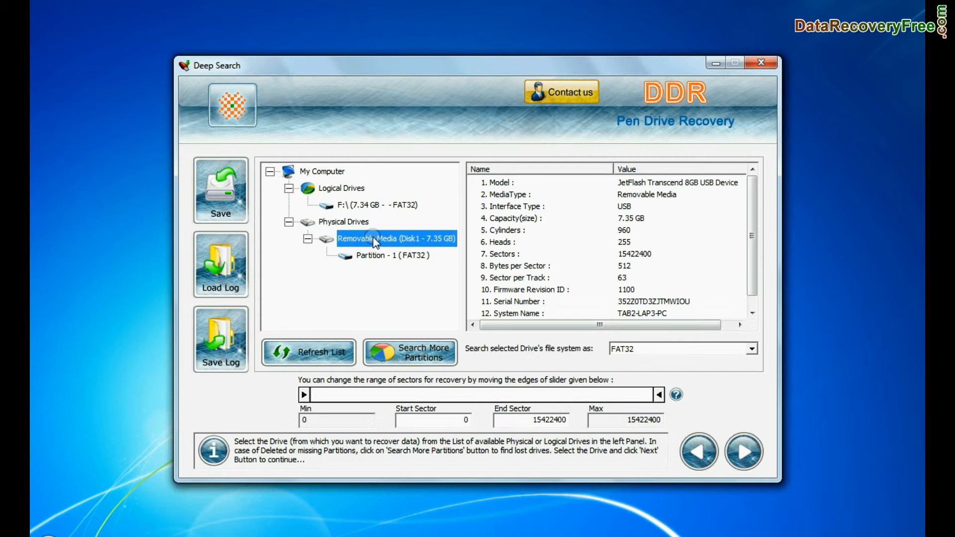
Run Deep Search on Partition - 1 with FAT32 and browse the recovered Photographs subfolders
click(392, 256)
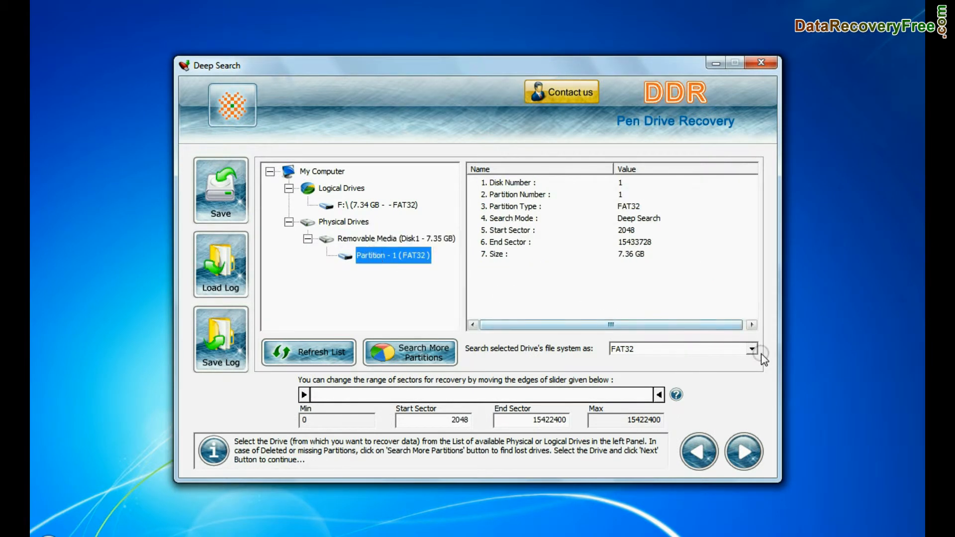
click(751, 349)
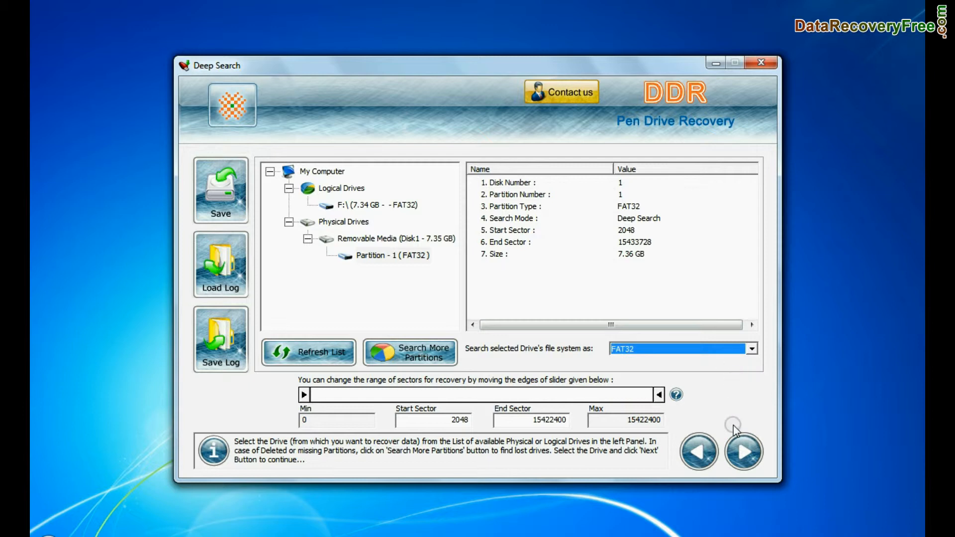
click(742, 452)
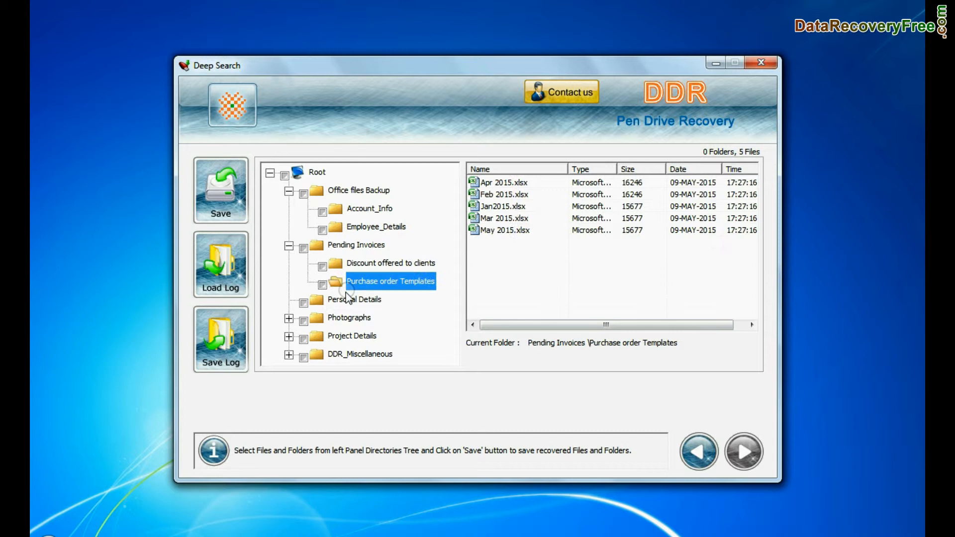
click(368, 354)
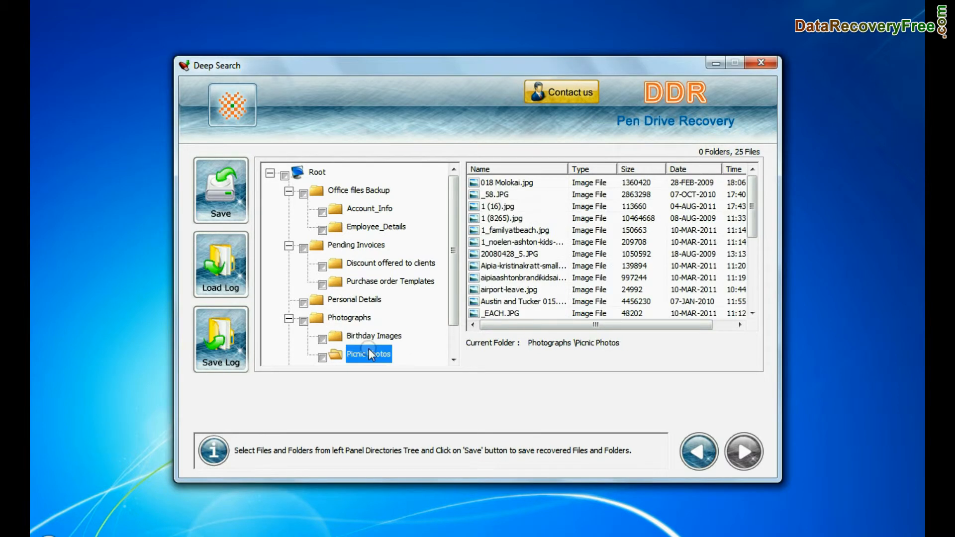
Save the Root folder's 125 recovered files to D:\Recovered Data and return to the home screen
click(220, 189)
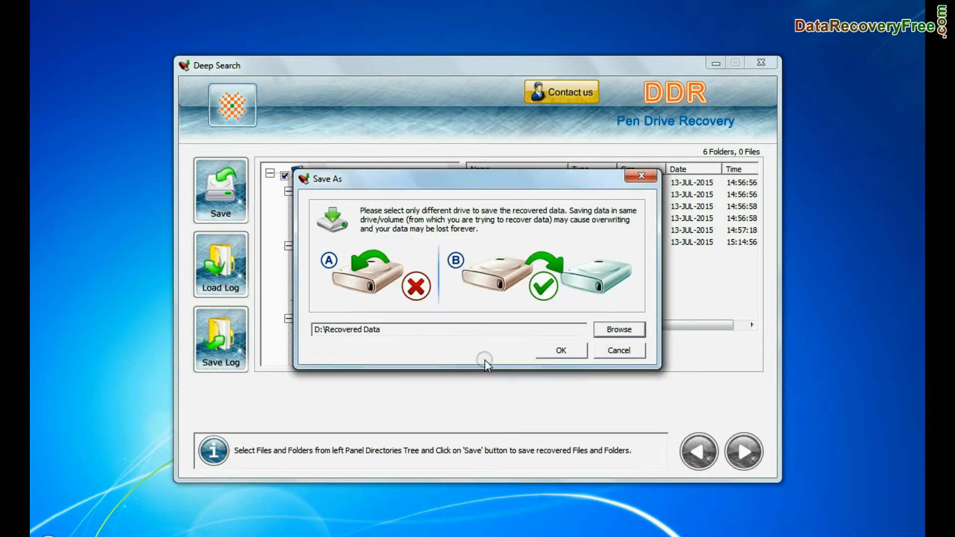
click(559, 350)
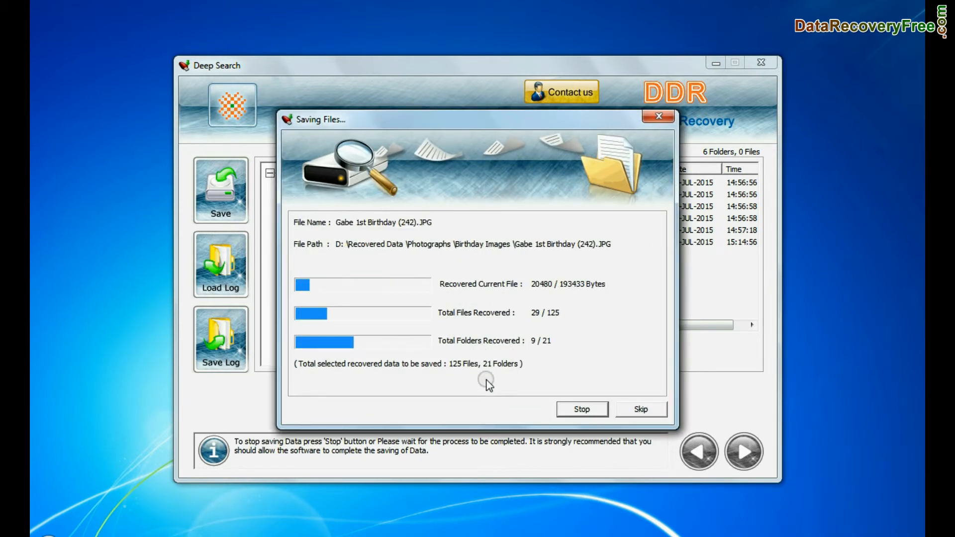
click(579, 409)
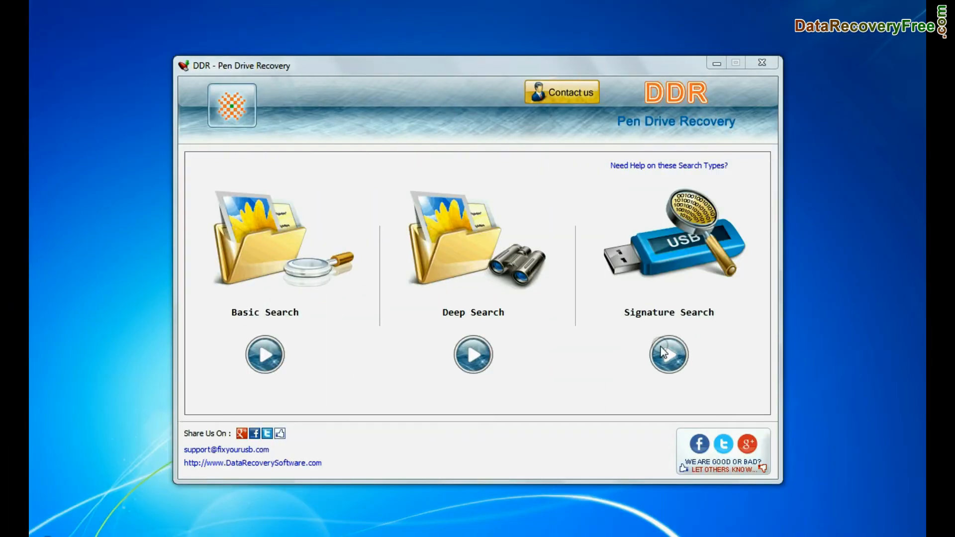
Start Signature Search on Partition - 1, tick JPG and XLSX, and browse for a destination folder
click(668, 354)
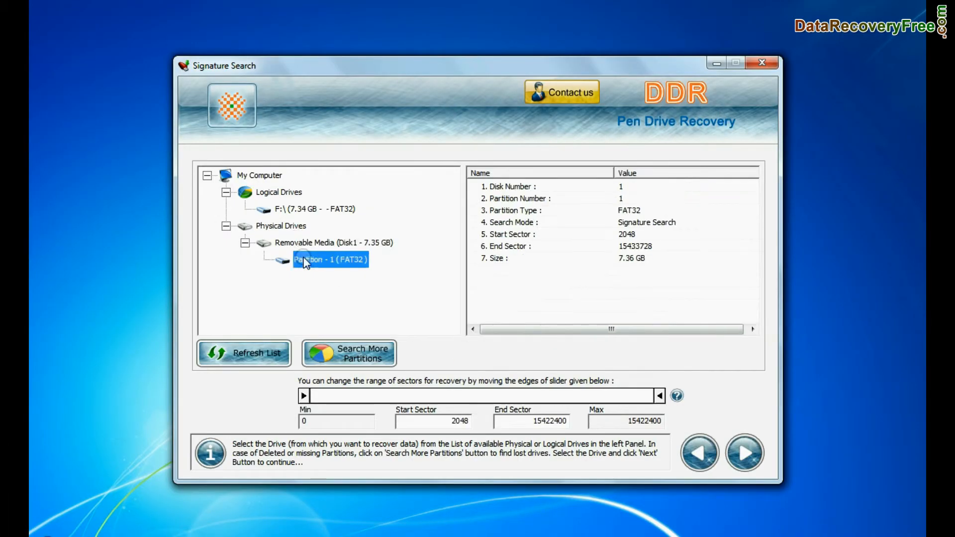
click(744, 452)
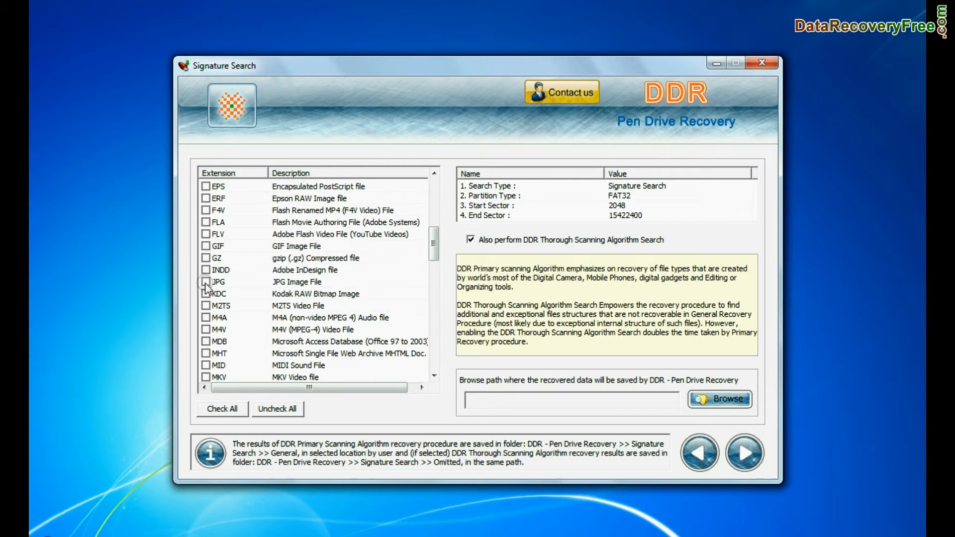
scroll(down, 3)
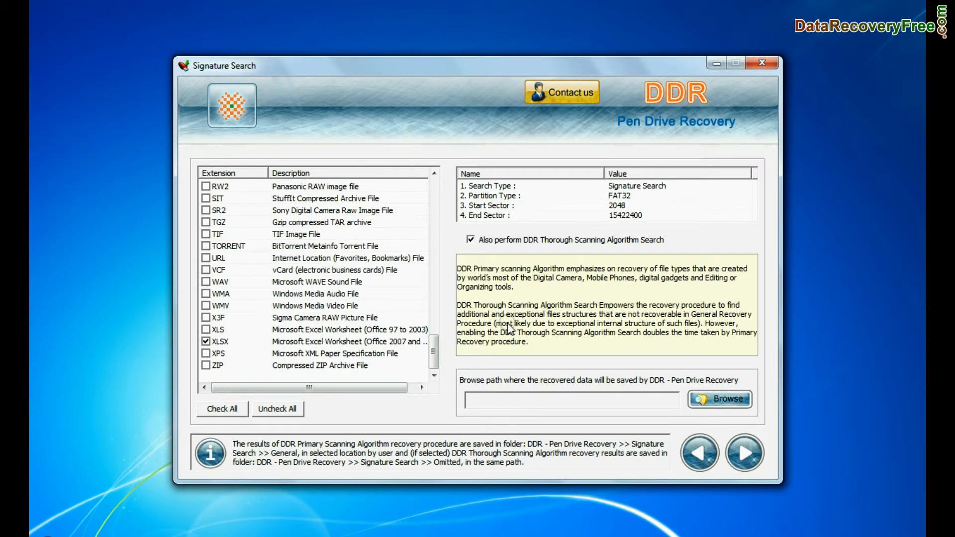
click(719, 399)
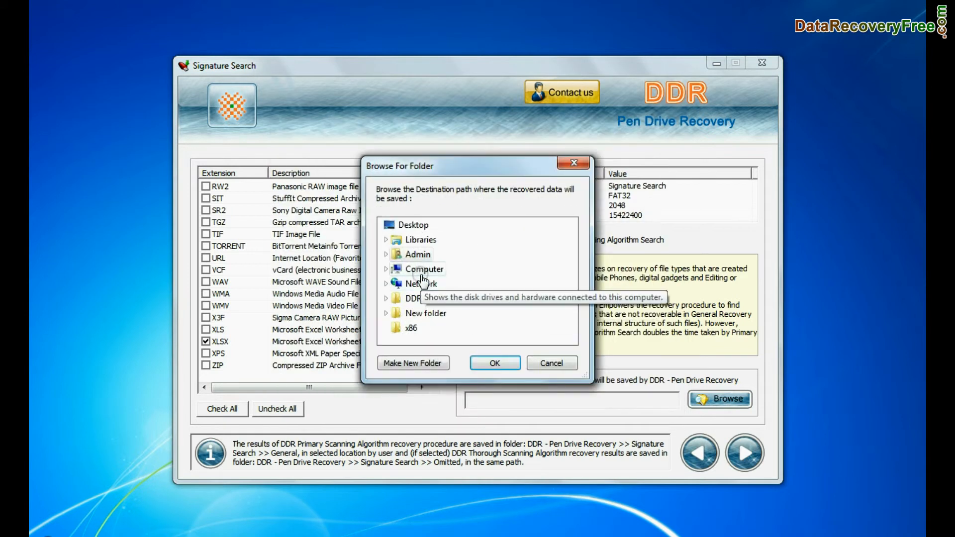
Recover DOCX, JPG and XLSX files to D:\Recovered Data and open the saved DOCX results folder
click(494, 363)
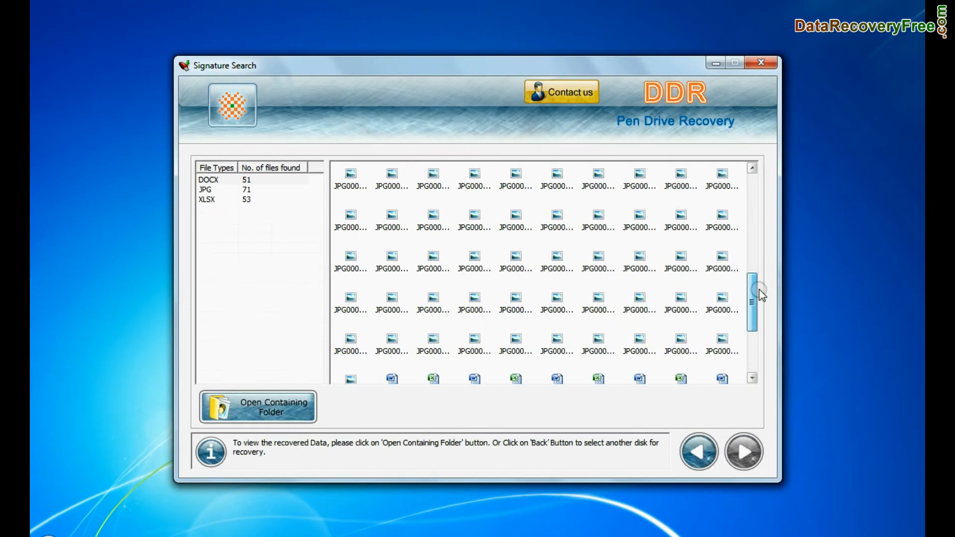
scroll(down, 3)
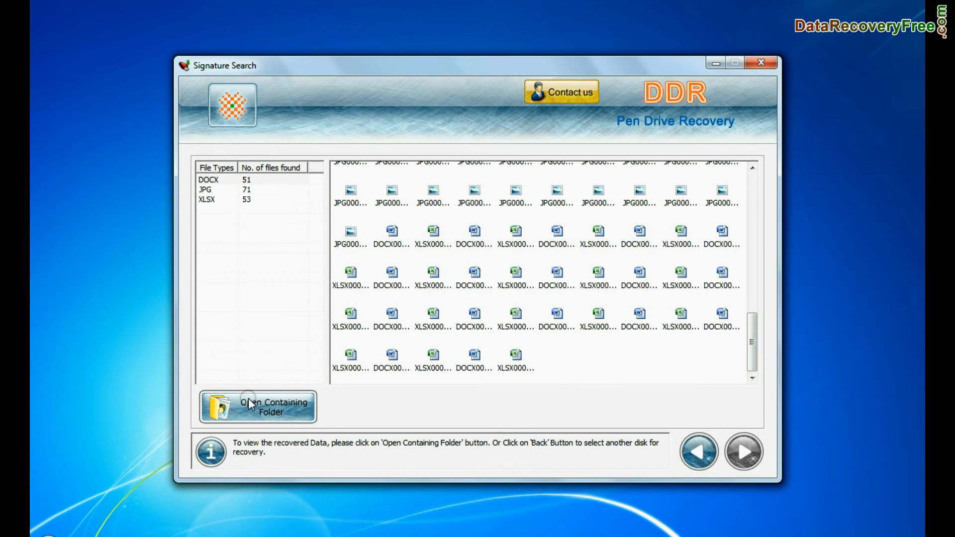
click(257, 407)
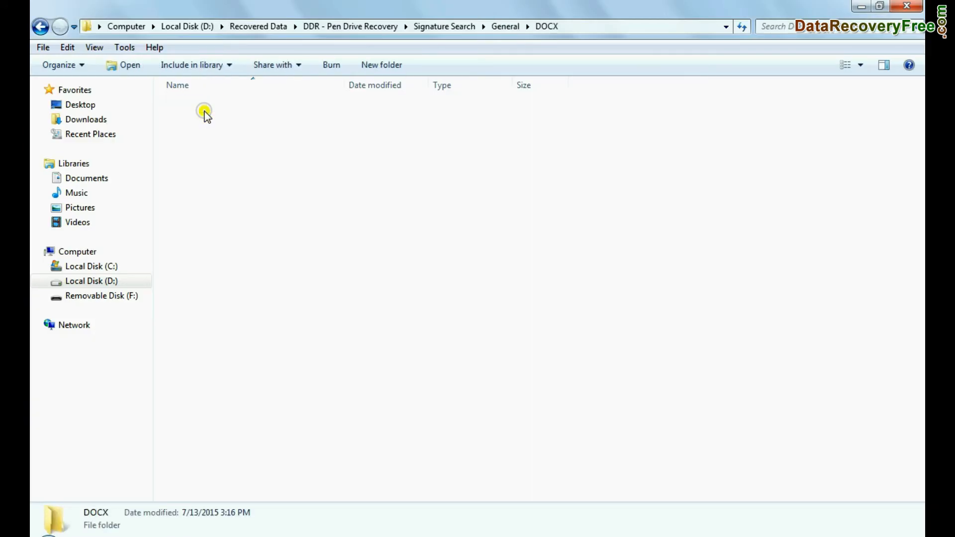